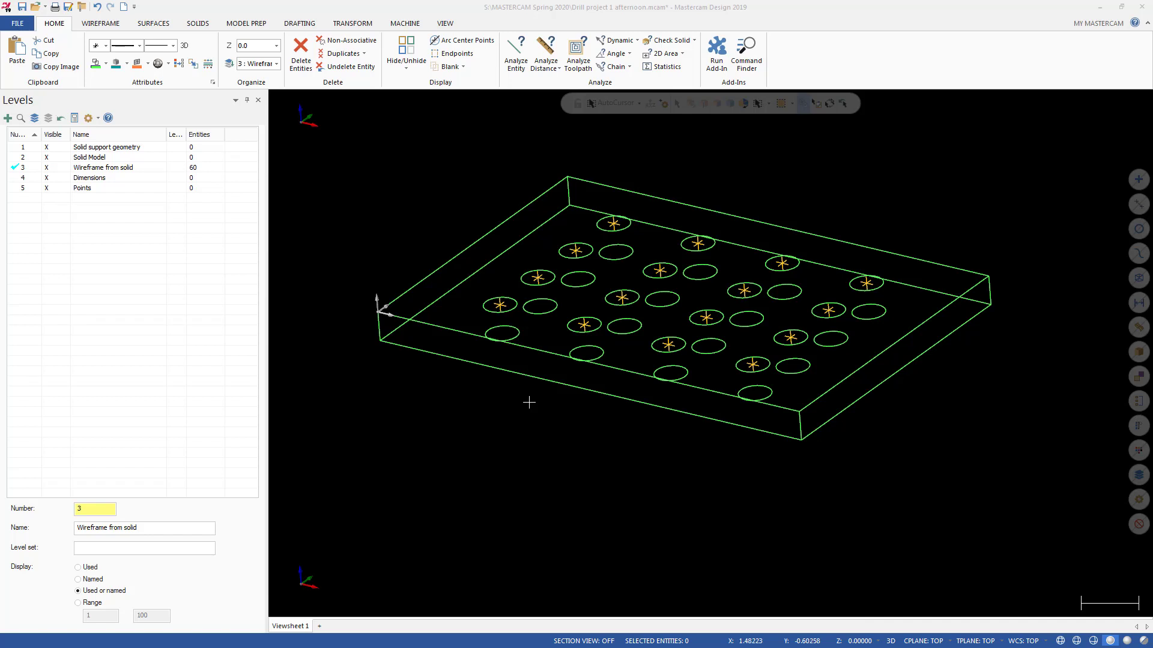
mouse_move(534, 426)
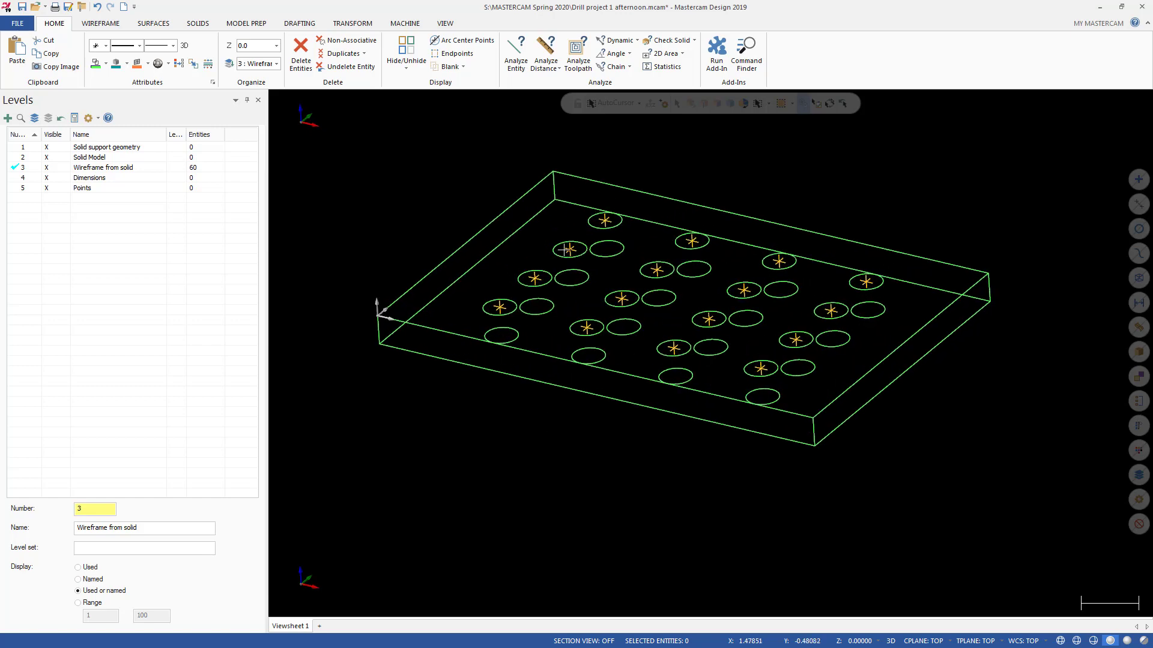
mouse_move(786, 409)
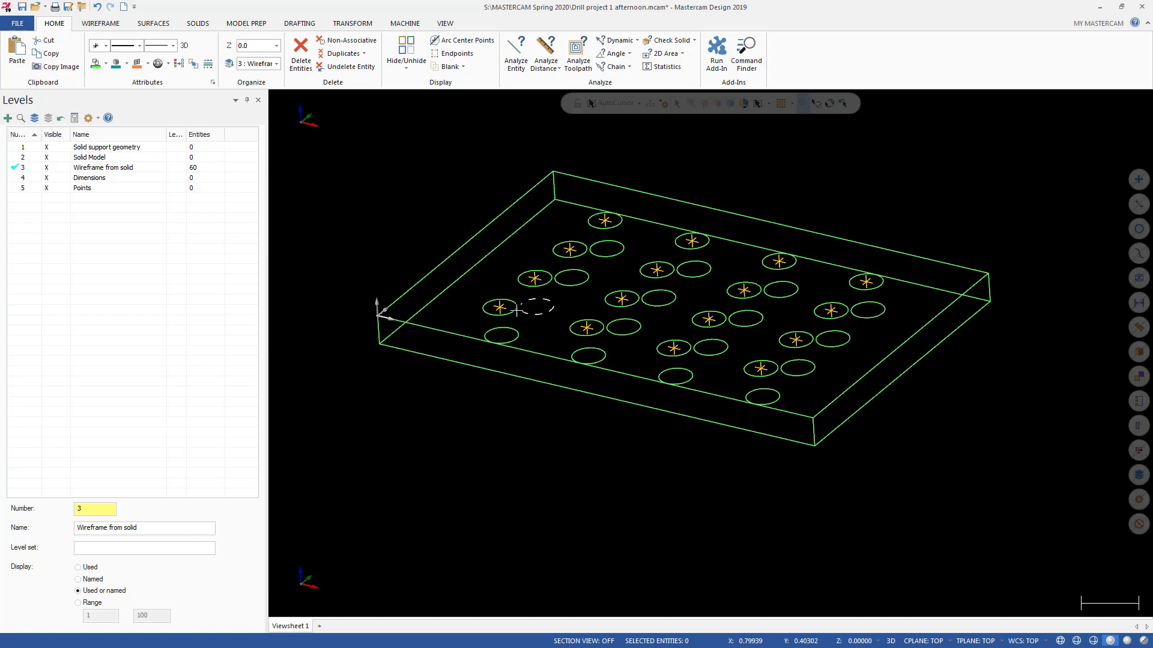
mouse_move(642, 236)
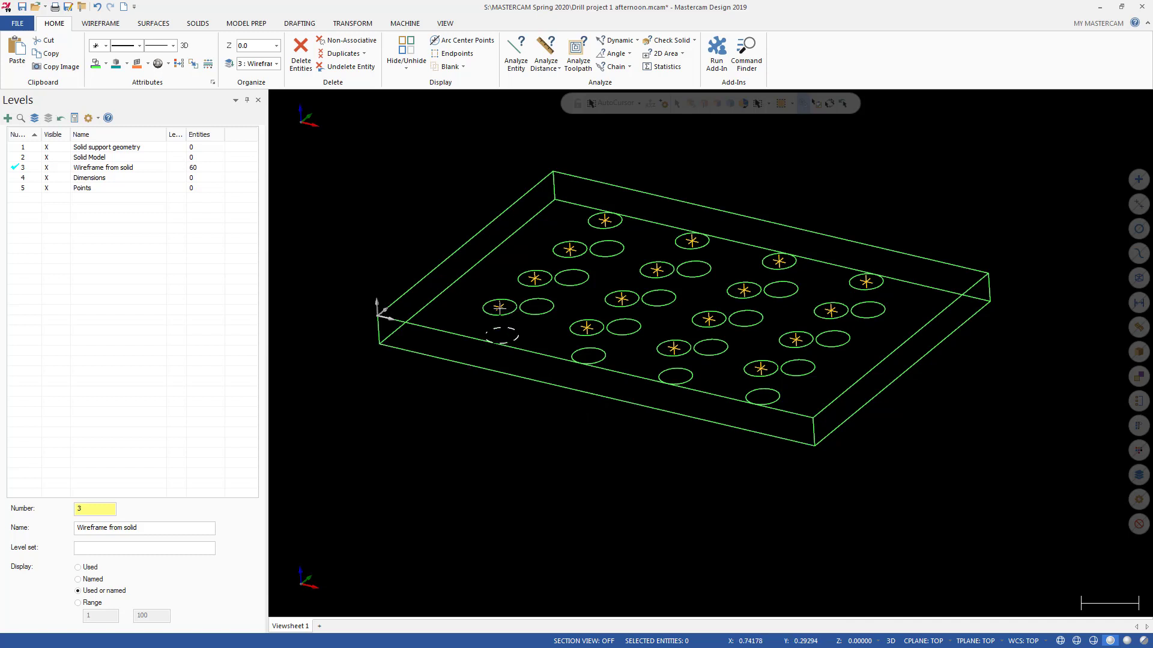
mouse_move(566, 250)
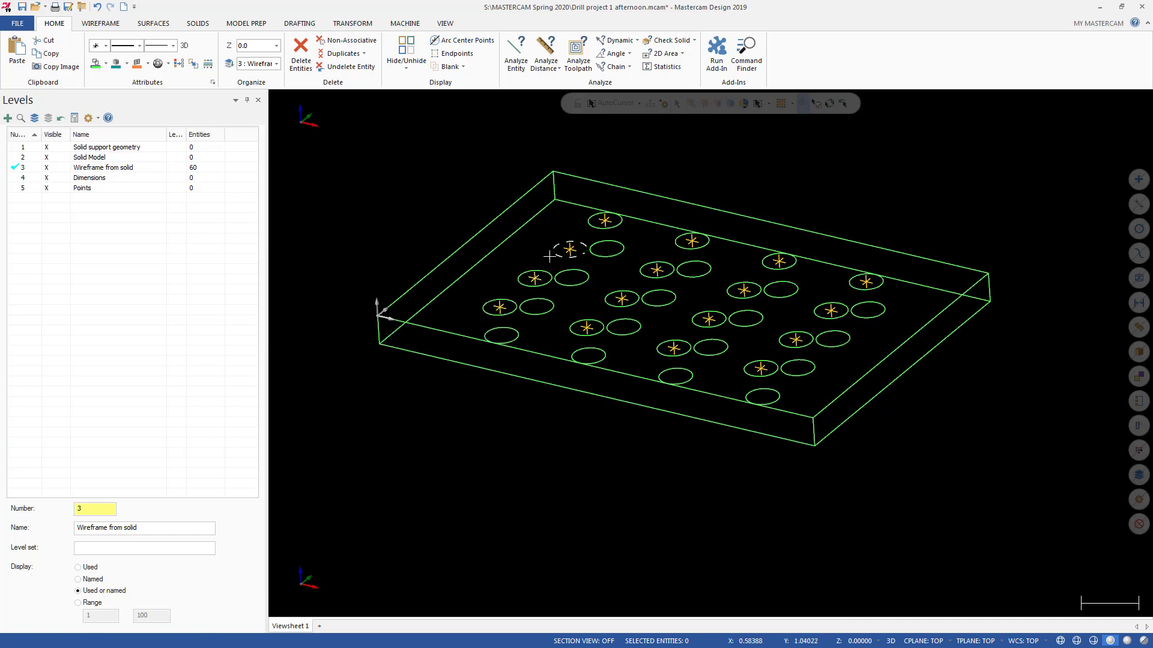
mouse_move(167, 179)
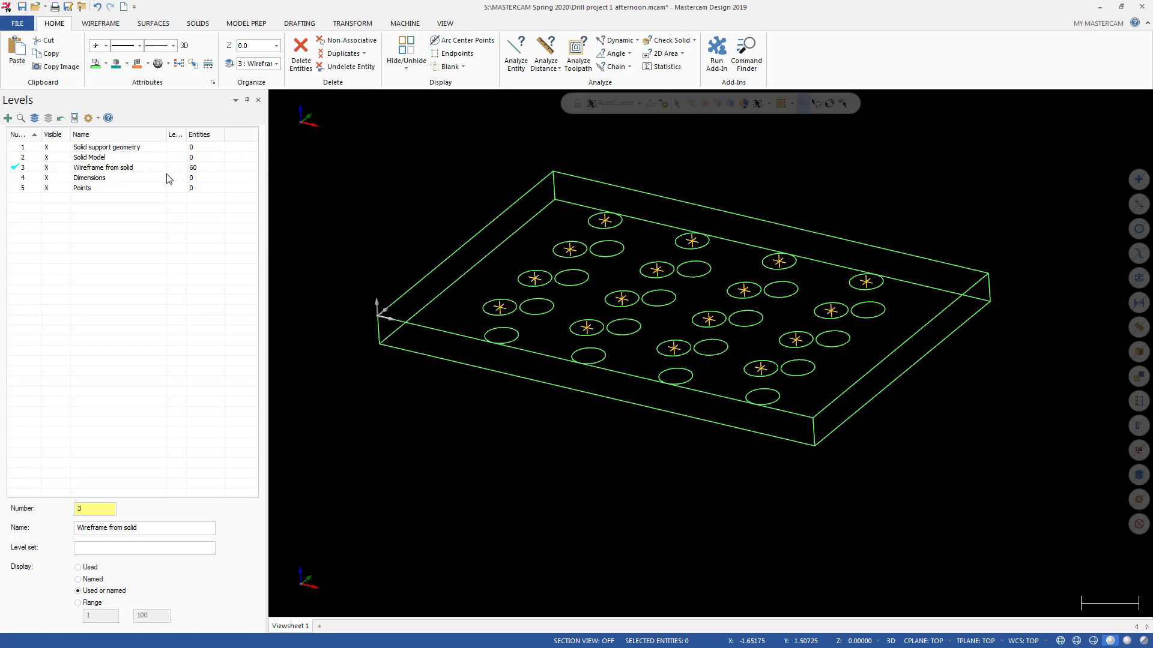
mouse_move(114, 174)
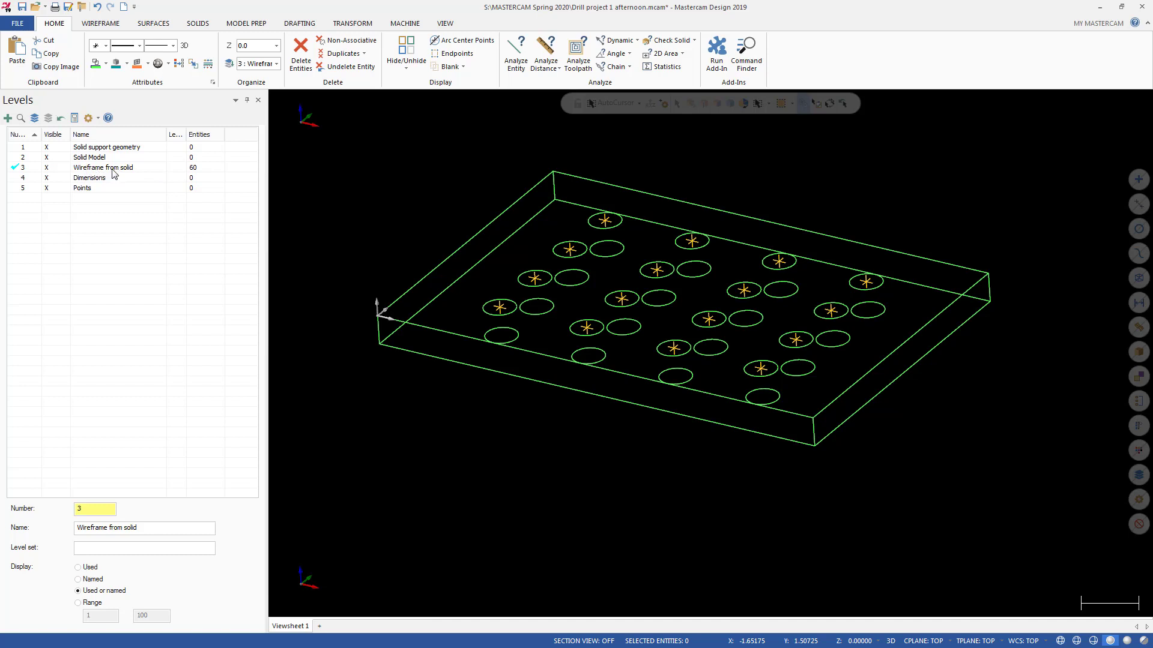
mouse_move(194, 177)
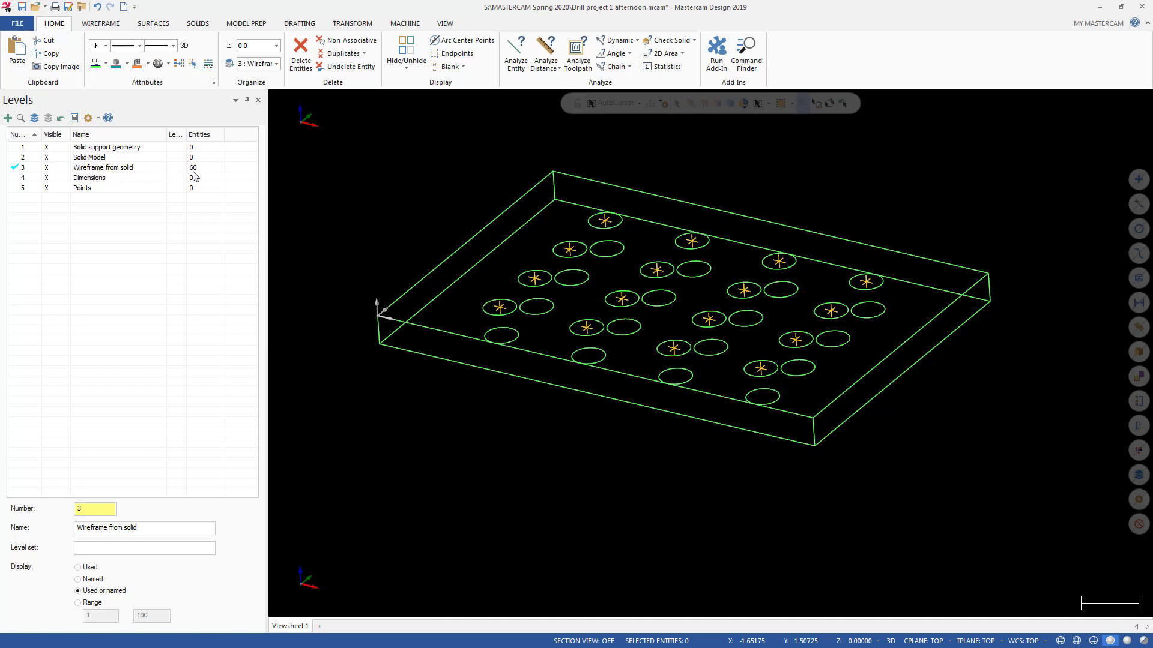
mouse_move(168, 162)
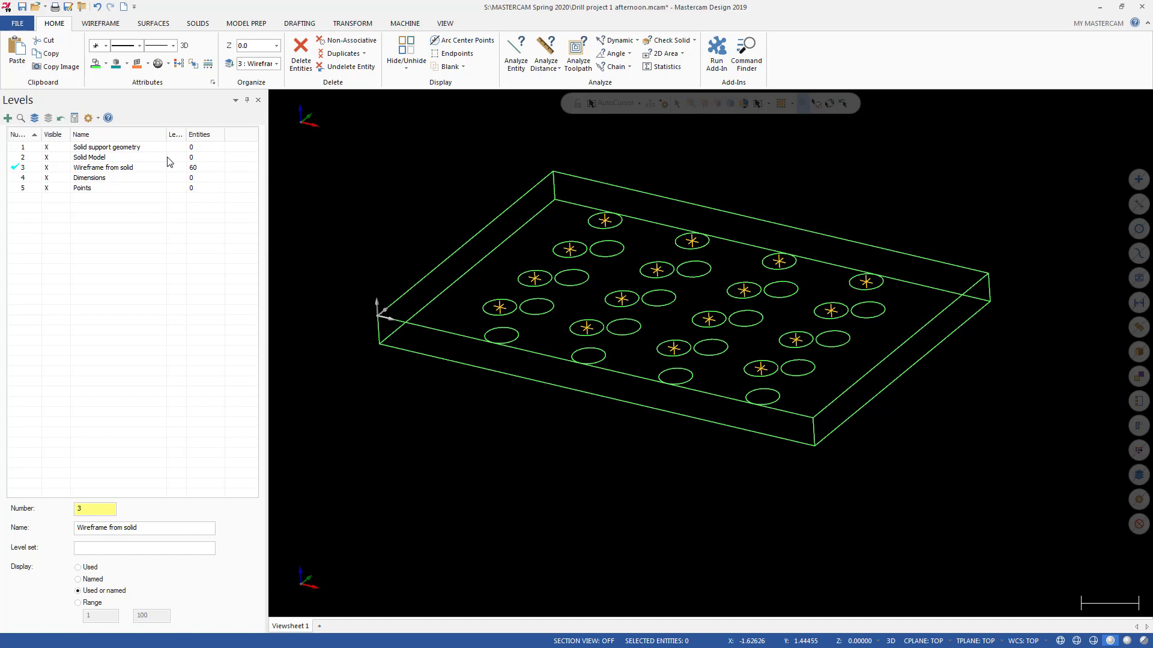
mouse_move(30, 192)
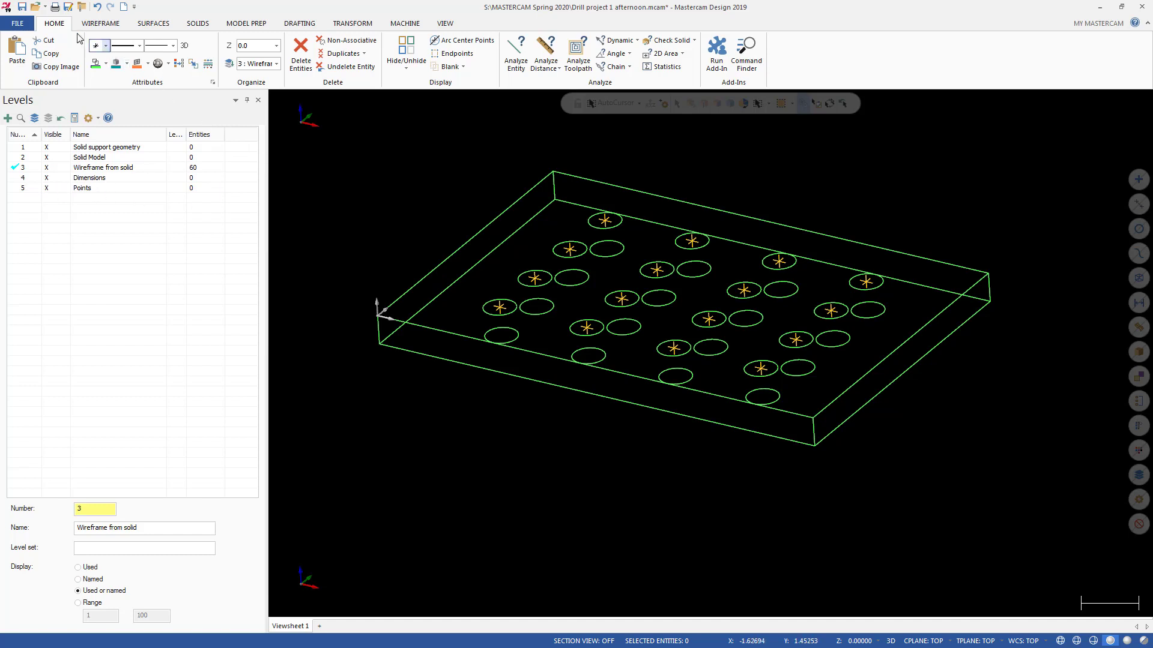
mouse_move(100, 23)
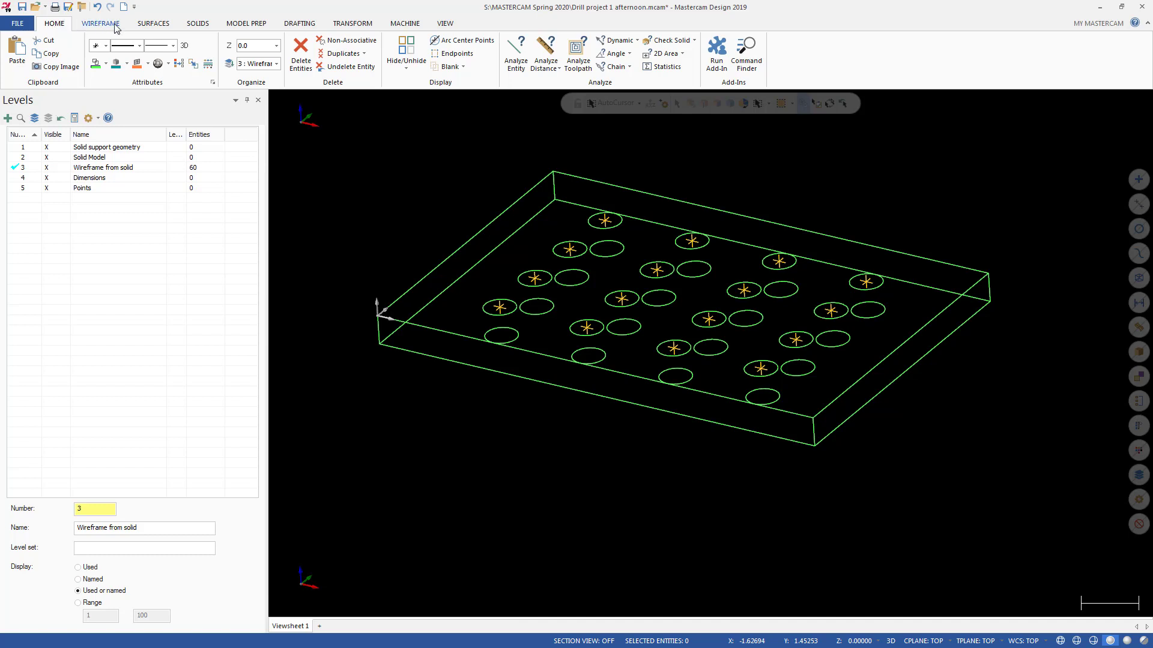
mouse_move(232, 64)
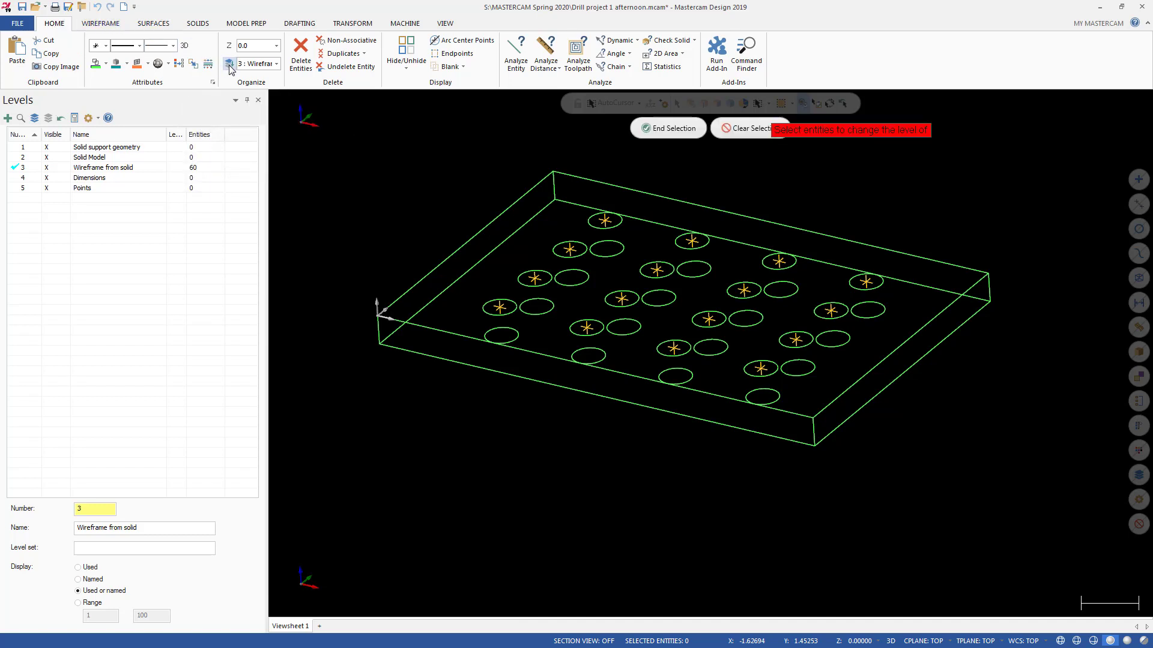
mouse_move(857, 145)
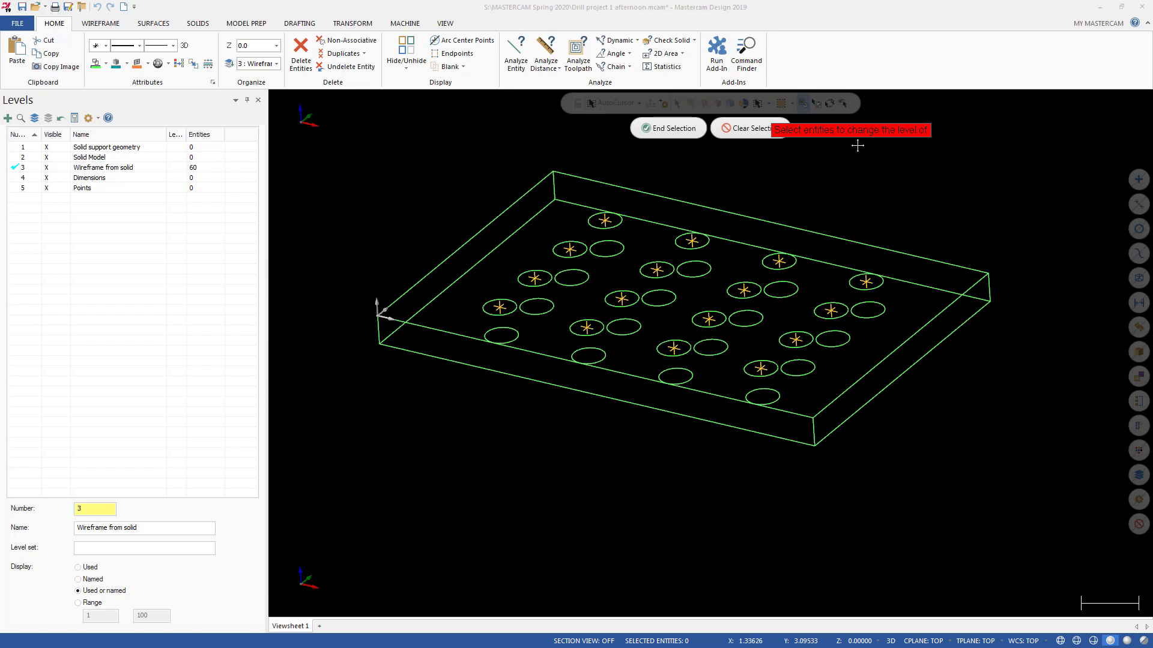
mouse_move(907, 209)
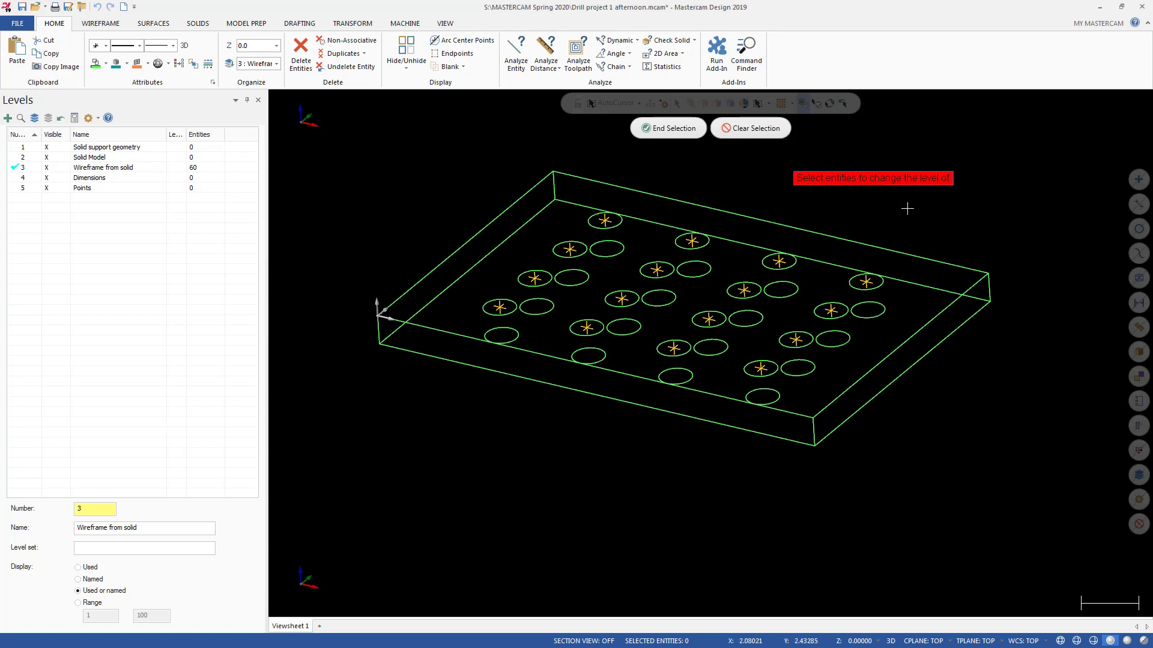
mouse_move(919, 199)
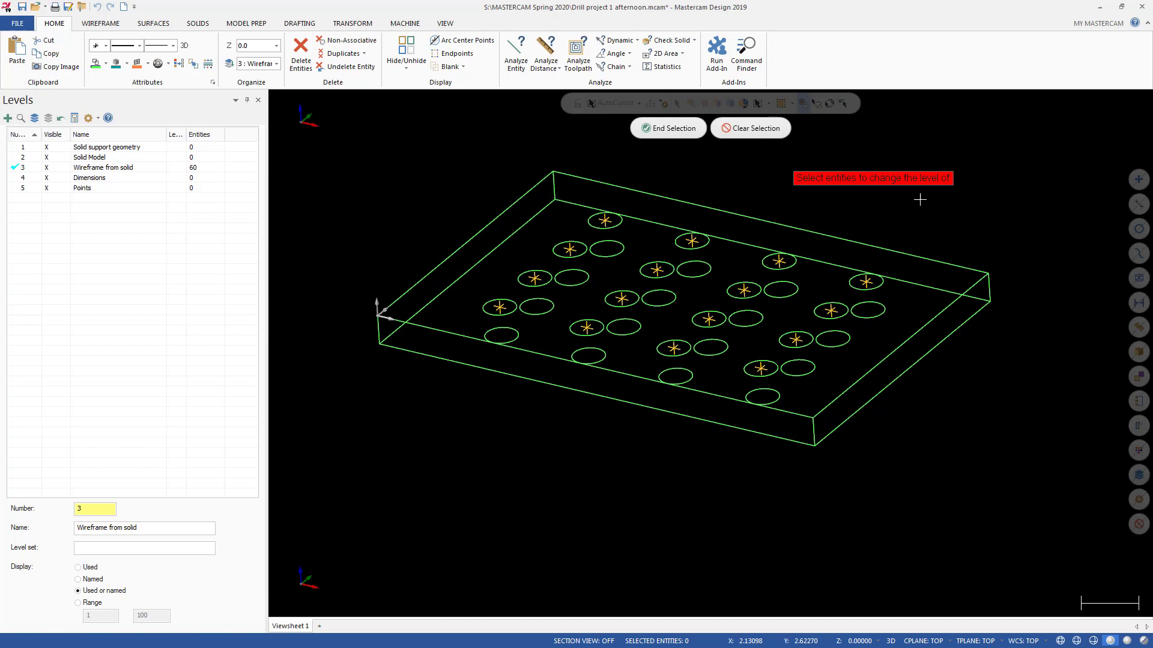
mouse_move(1139, 179)
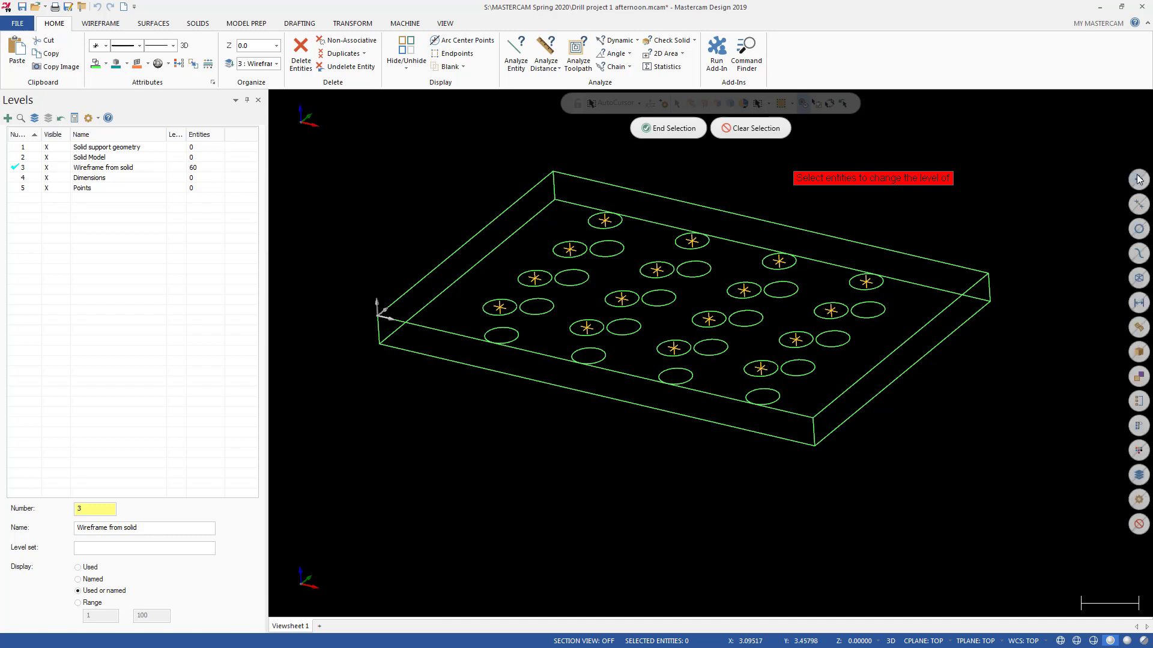
mouse_move(1139, 179)
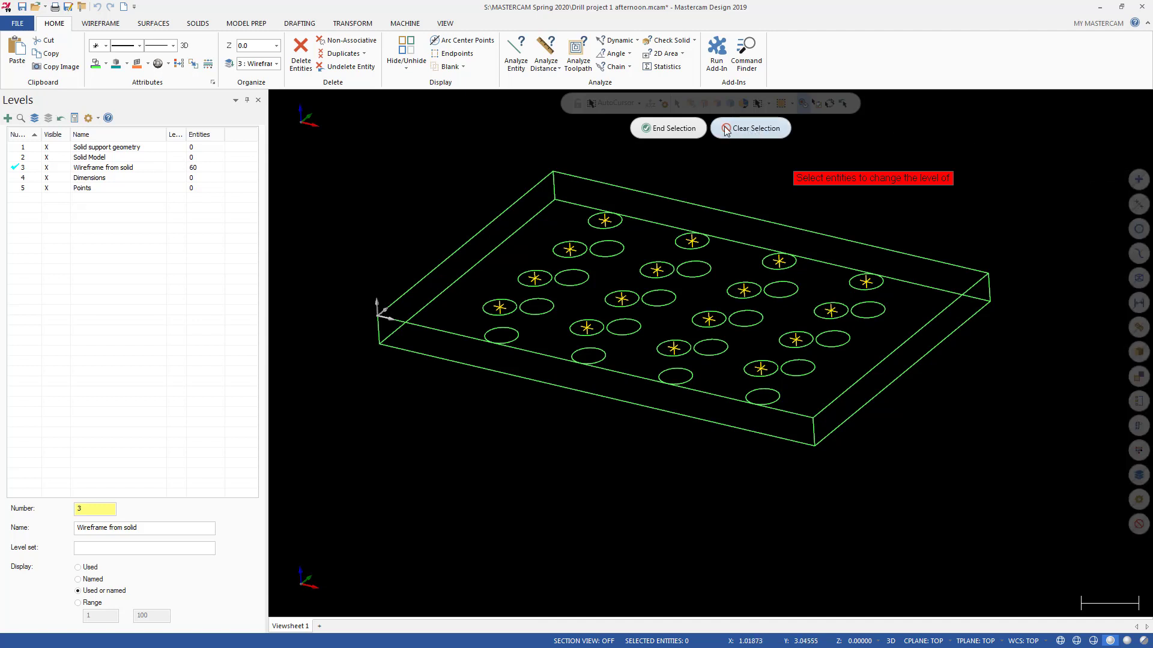
mouse_move(665, 128)
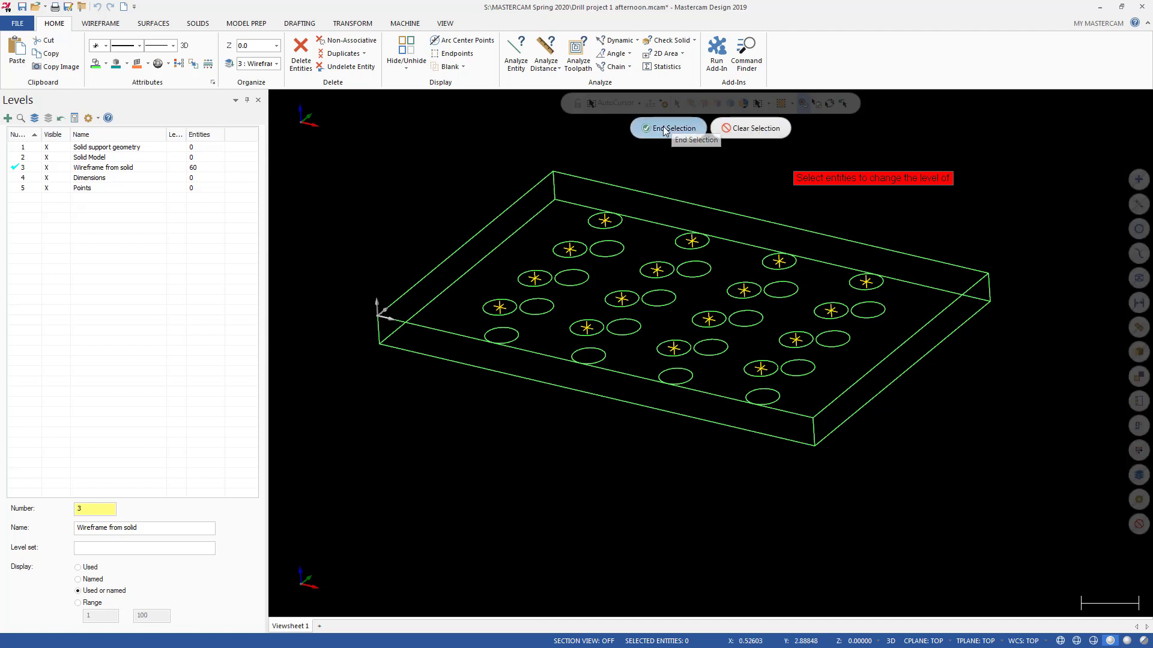
Step: Move the 16 selected hole-centre points to level 5 (Points) instead of the active level
left_click(667, 128)
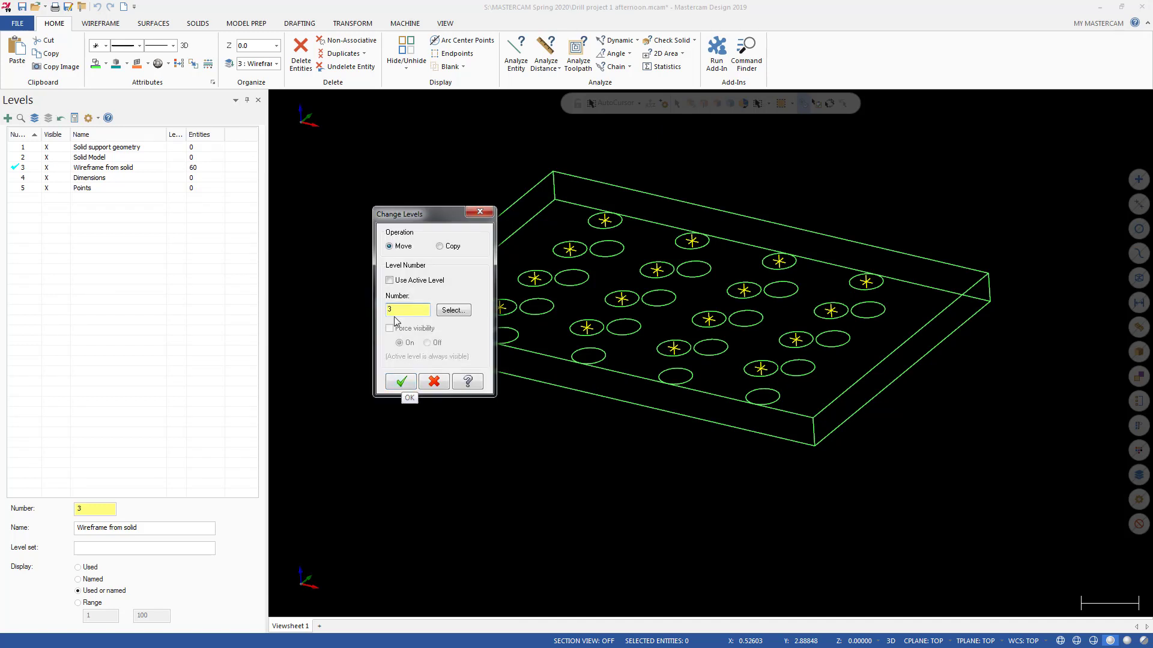
left_click_drag(430, 213, 387, 157)
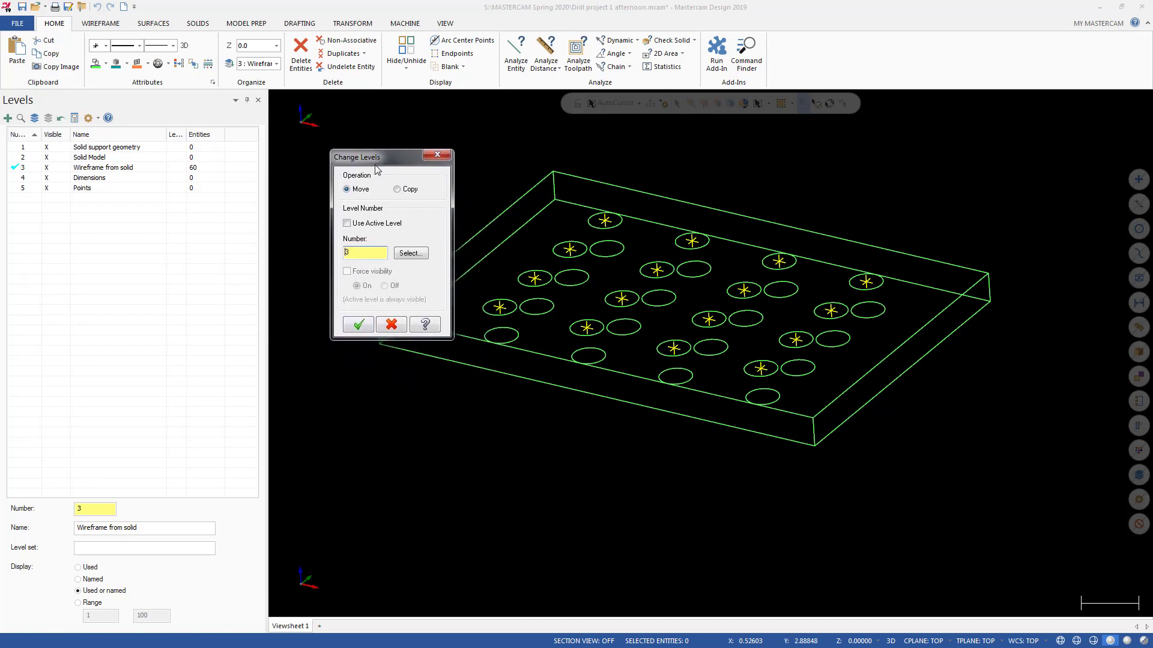
mouse_move(347, 190)
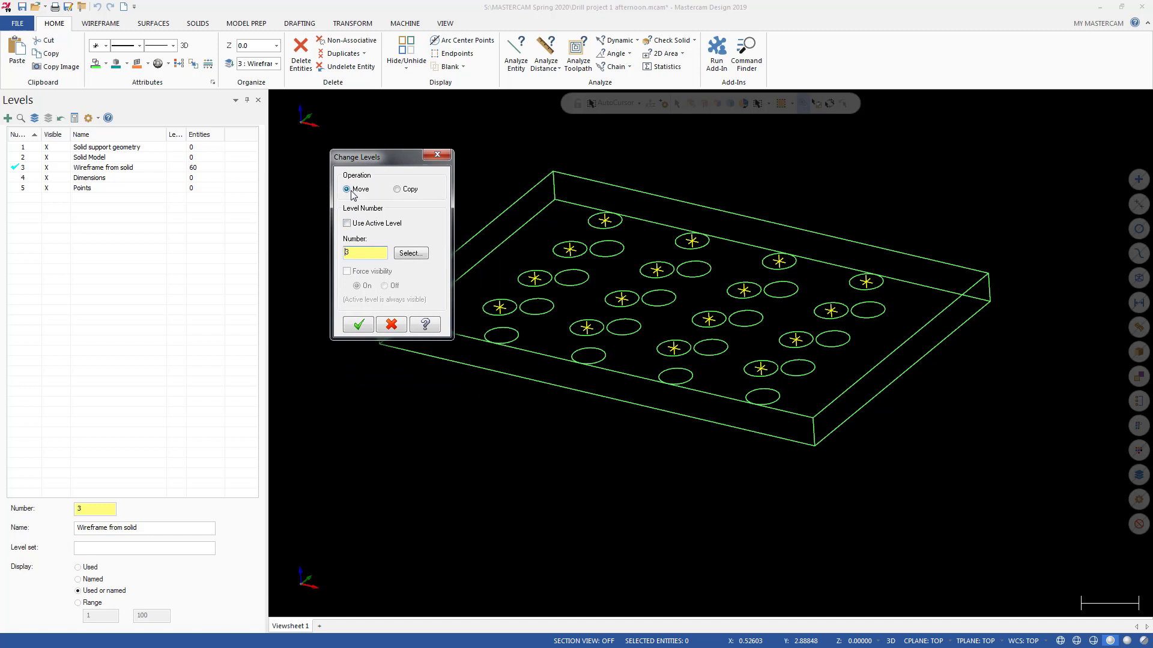
mouse_move(367, 207)
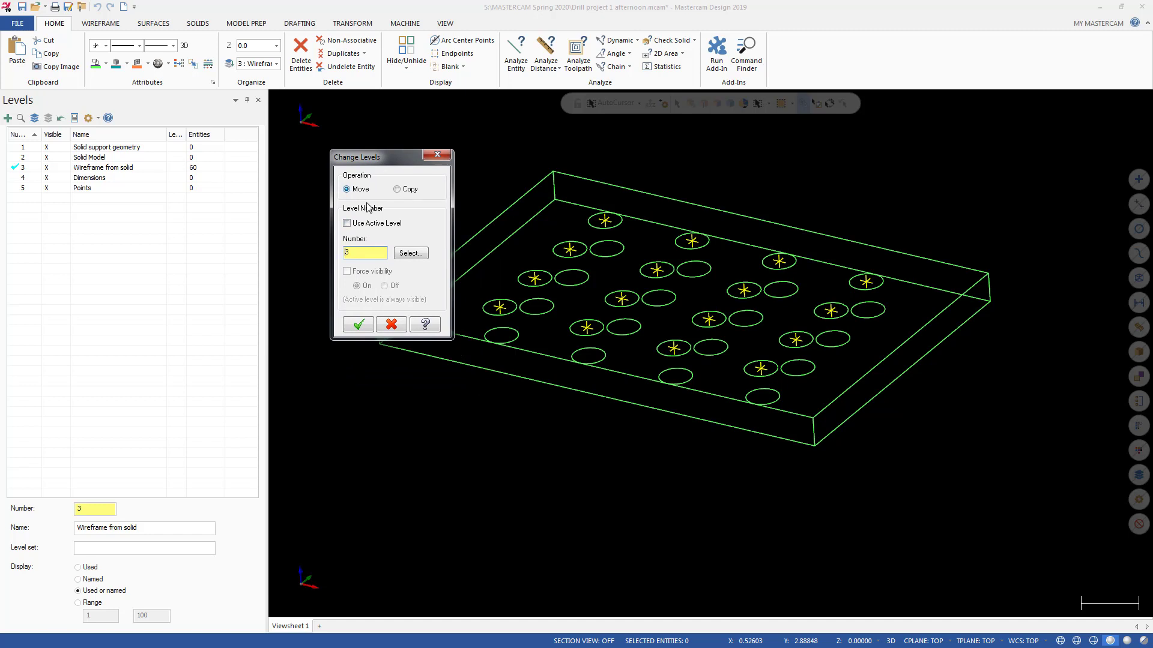
left_click(347, 224)
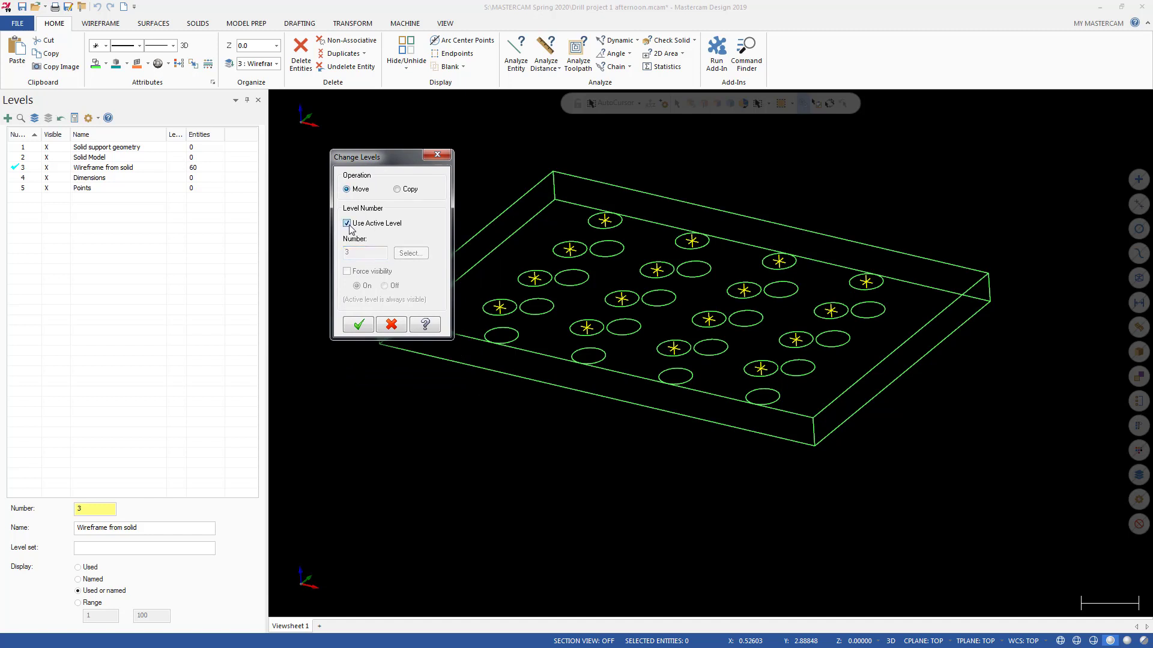
left_click(346, 223)
type("5")
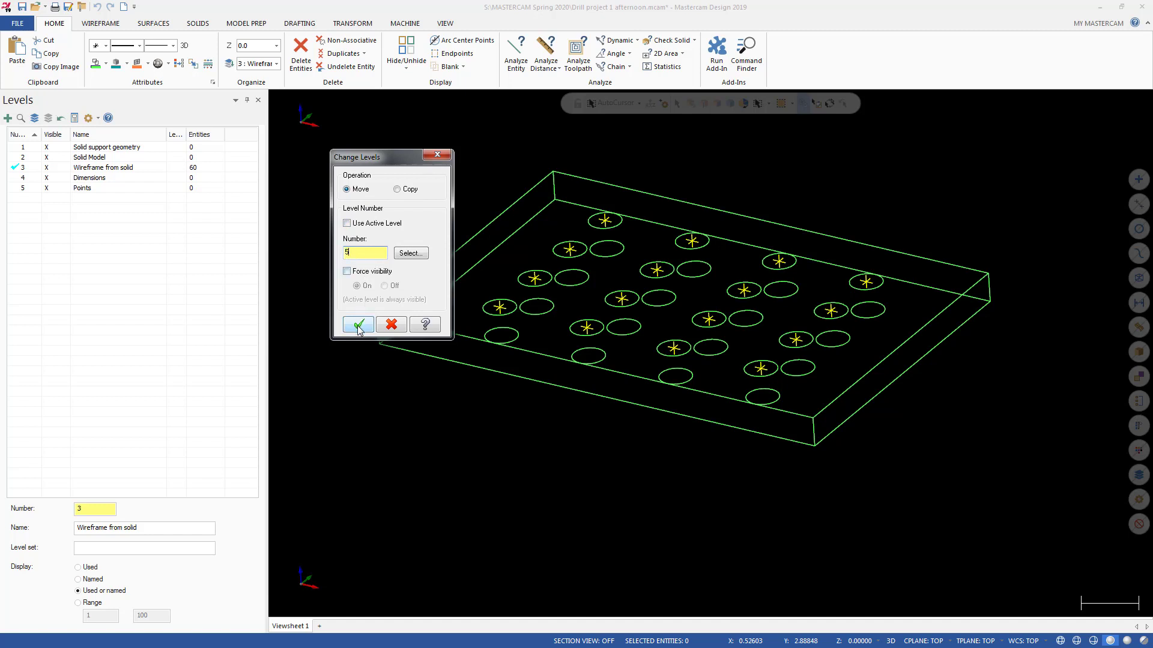
left_click(357, 324)
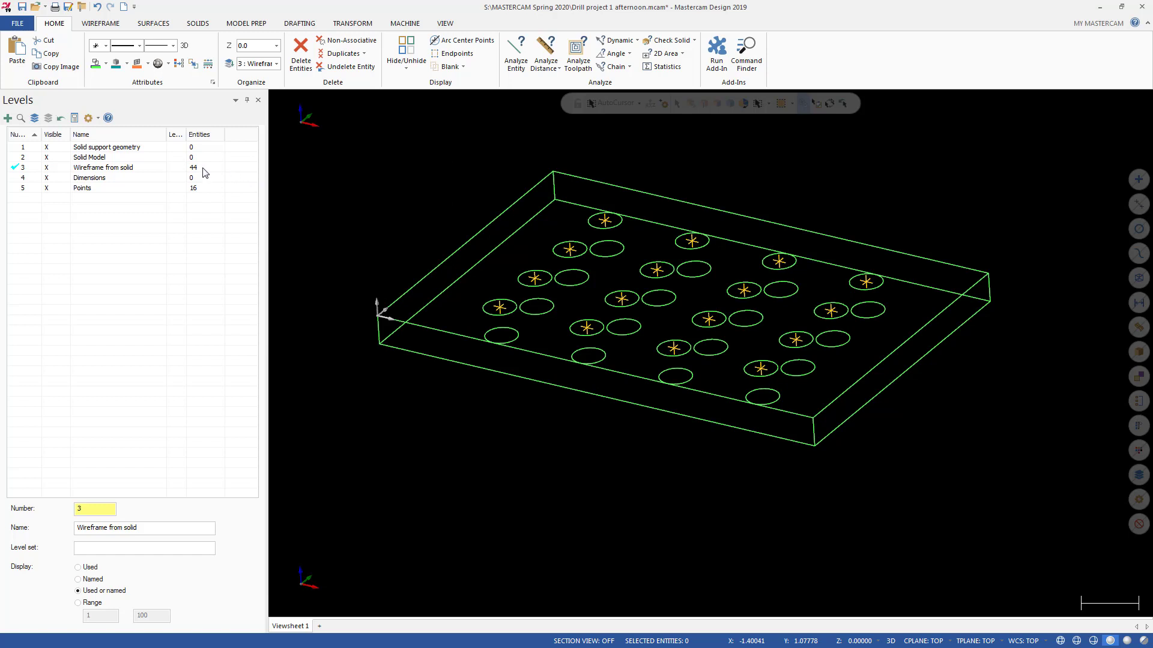
mouse_move(136, 173)
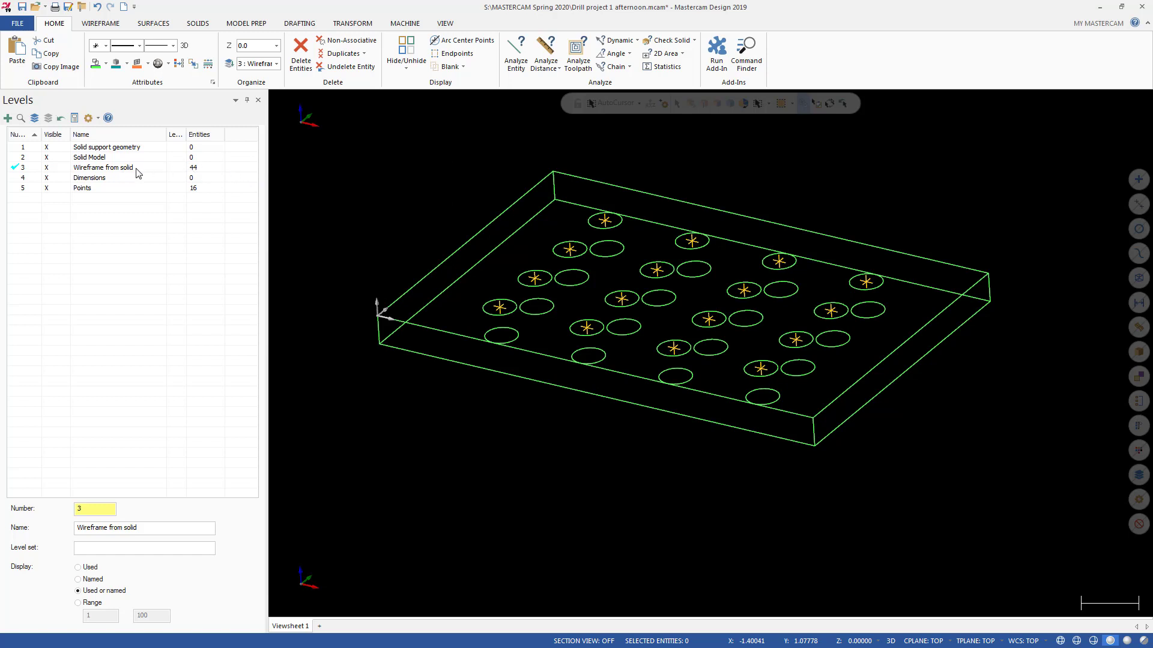
mouse_move(199, 174)
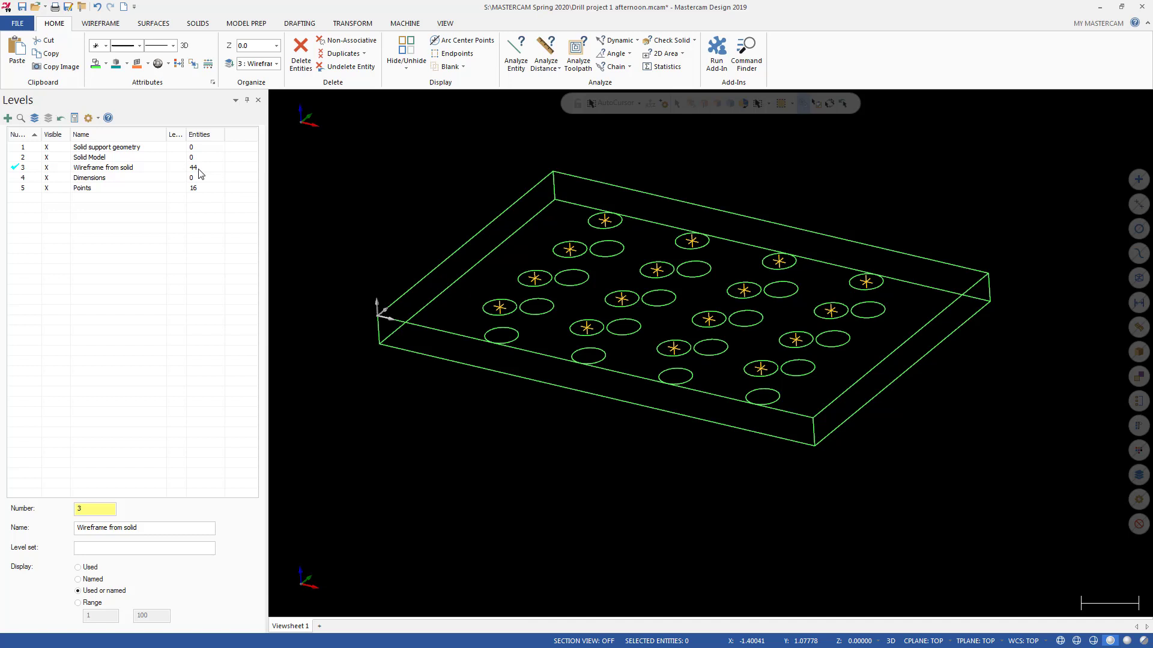
mouse_move(201, 196)
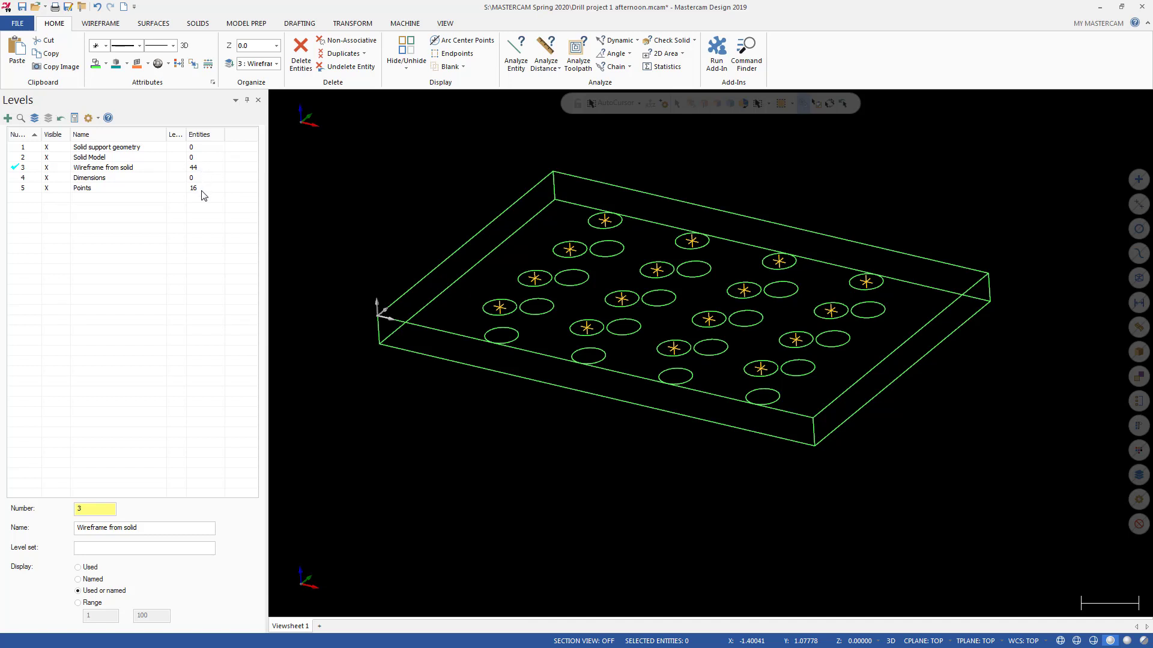
mouse_move(120, 193)
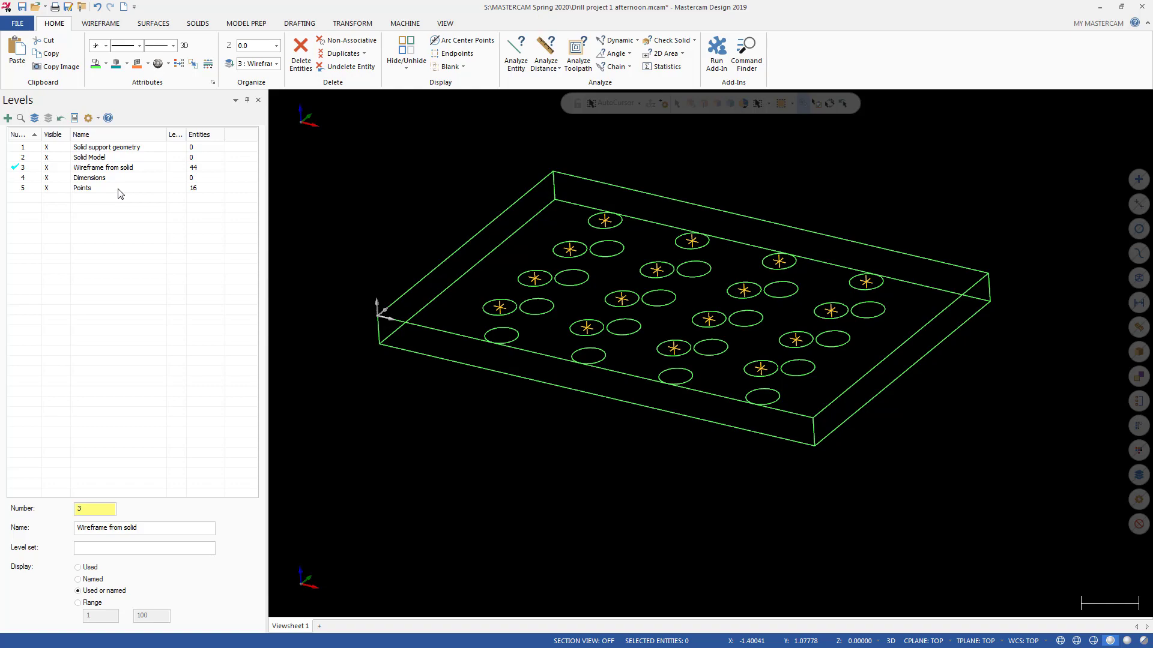